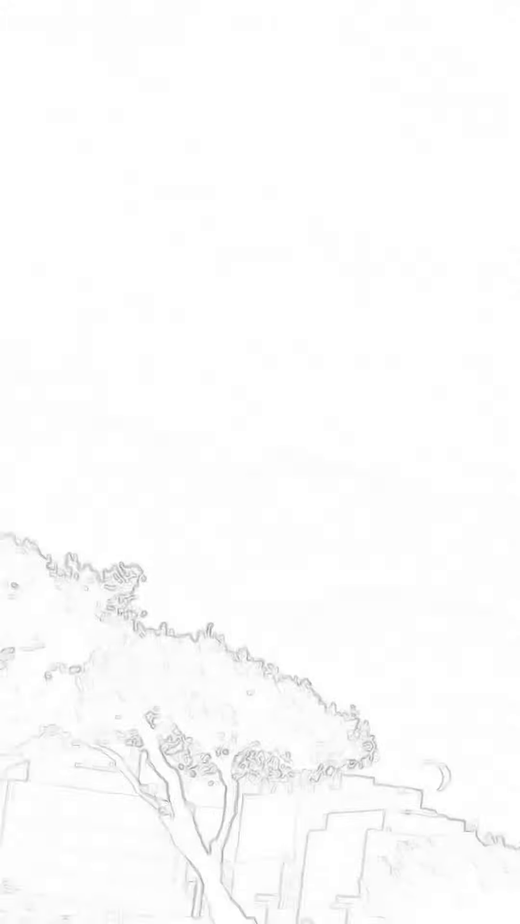
pyautogui.scroll(3)
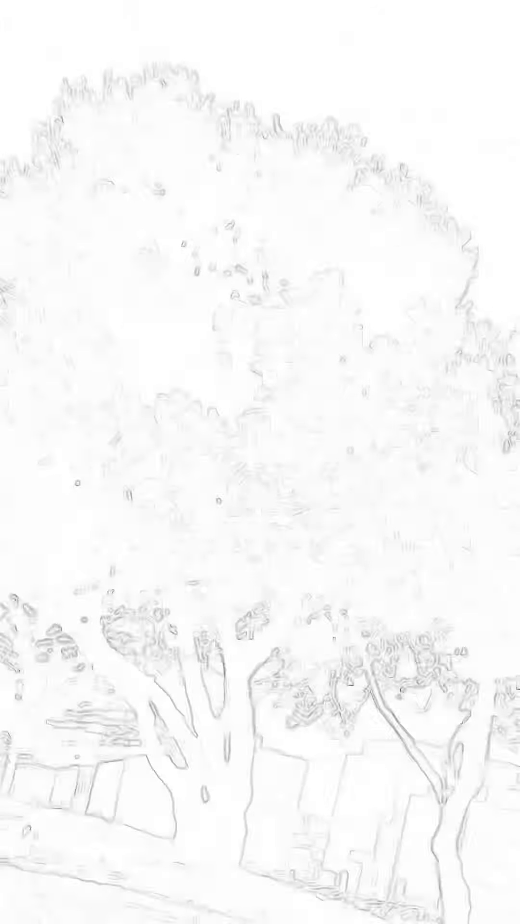